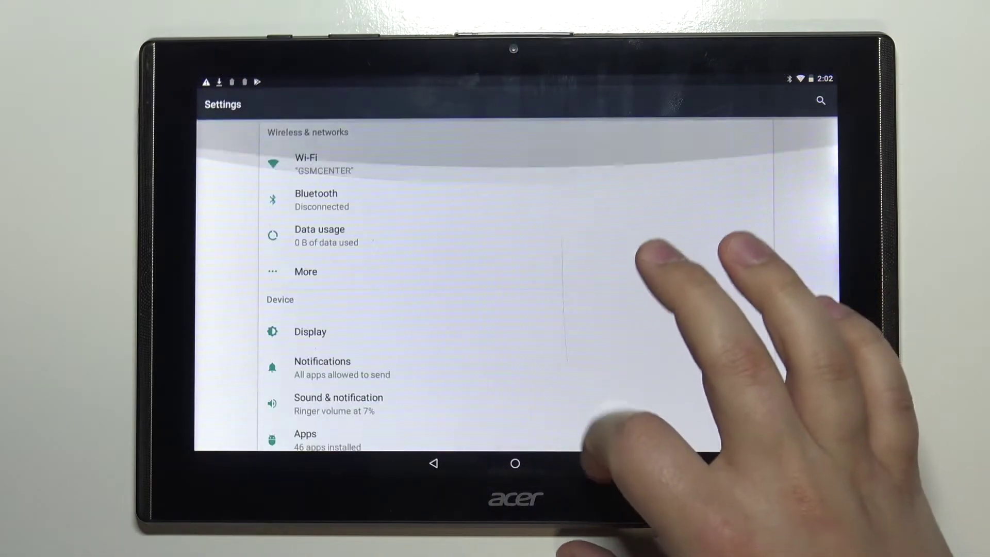
- Navigate to Languages & input from the main Settings list
scroll("down", 3)
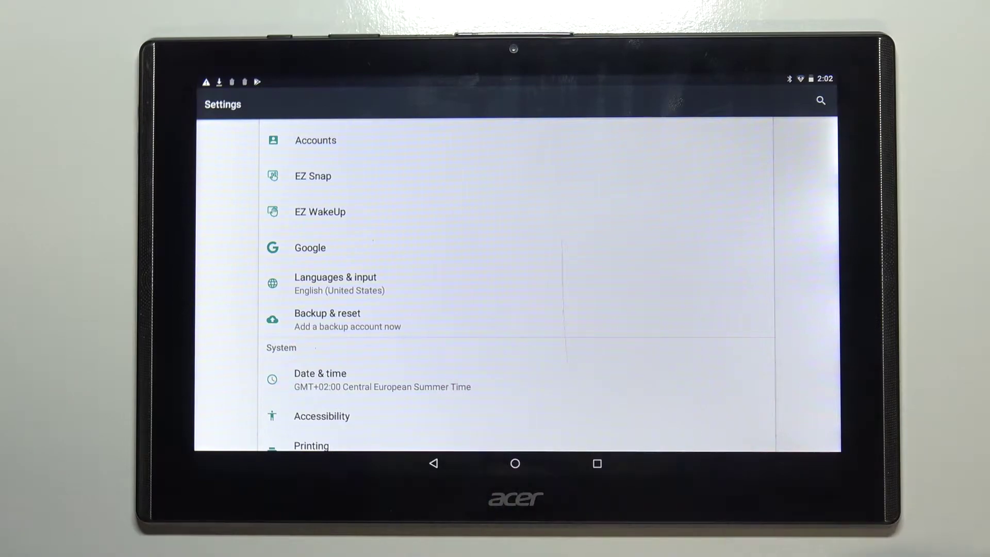
left_click(335, 283)
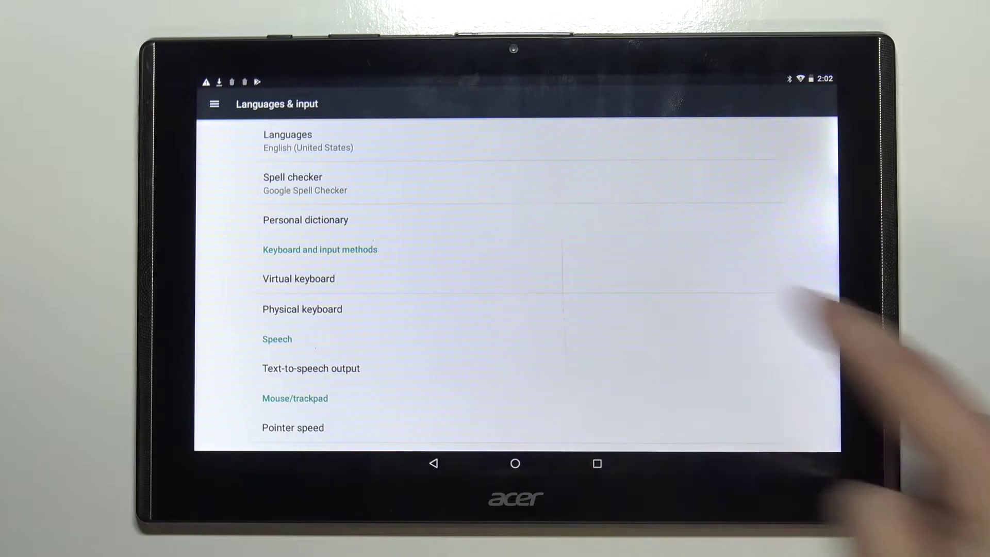
- From Languages, choose Add a language to see the available languages
left_click(286, 140)
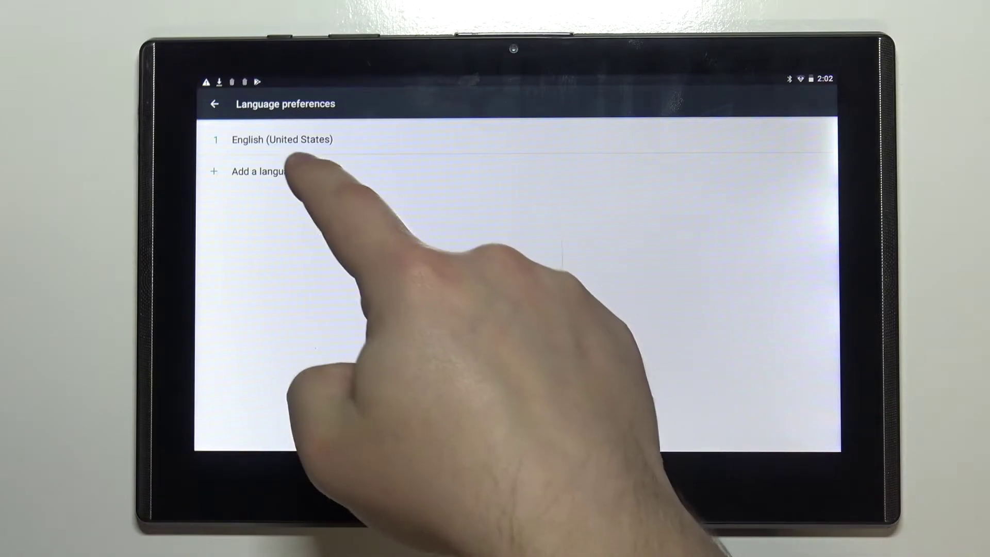
left_click(259, 171)
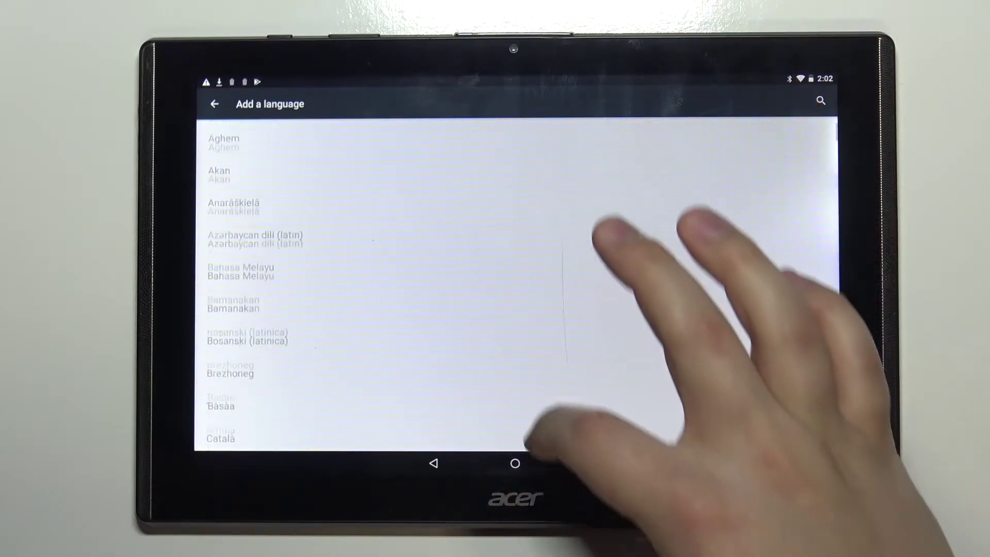
- Pick Deutsch from the Add a language list to reach its regional variants
scroll("down", 3)
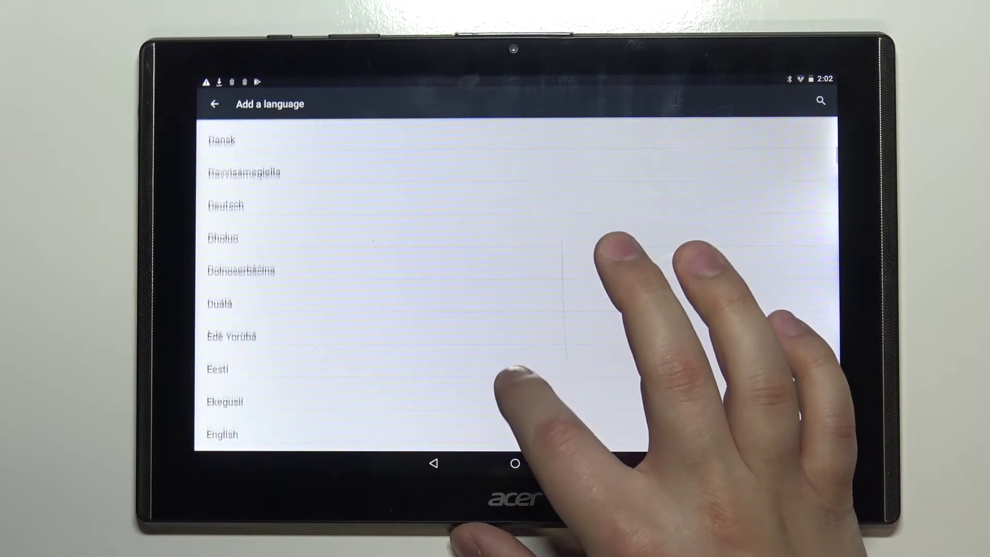
left_click(225, 206)
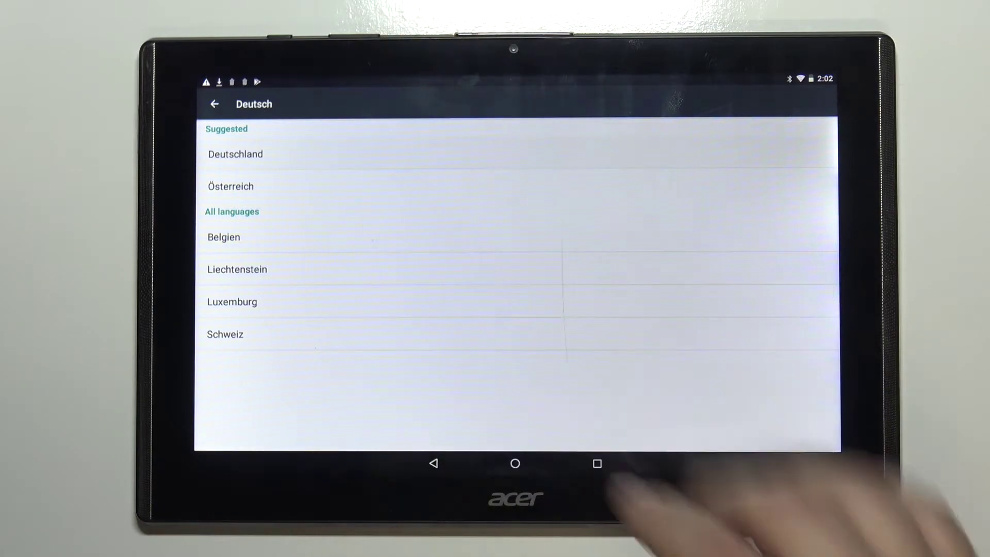
left_click(235, 154)
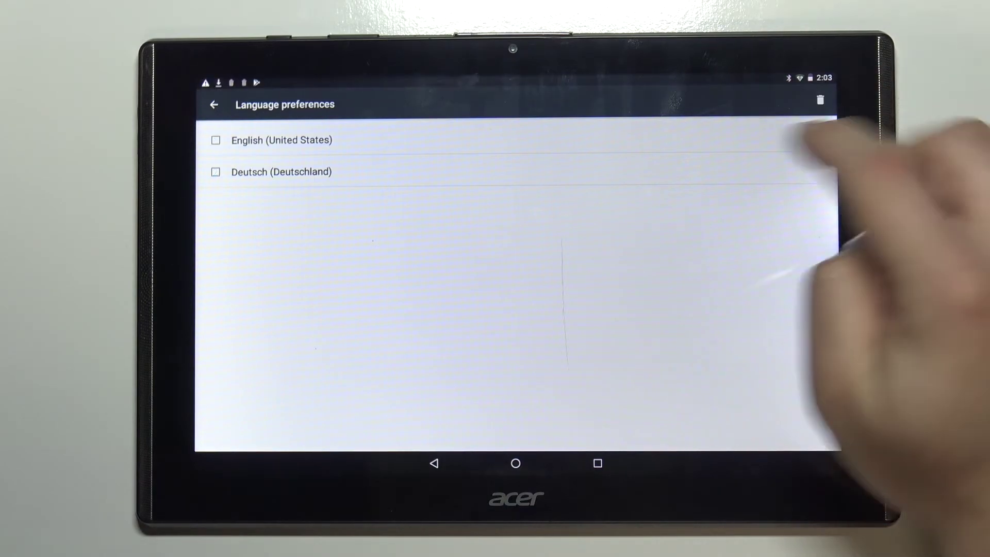
- Mark Deutsch (Deutschland) and remove it via the trash icon, prompting confirmation
left_click(216, 171)
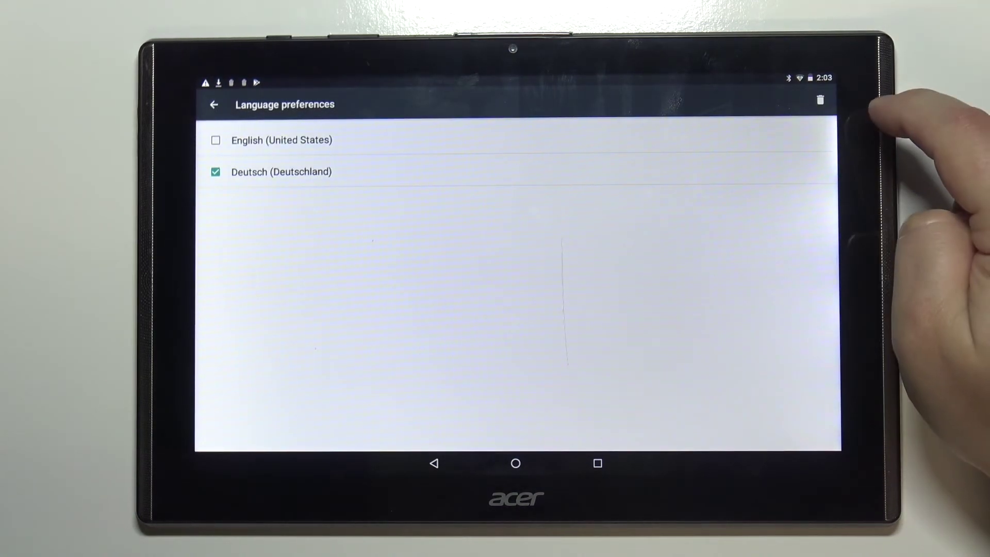
left_click(822, 99)
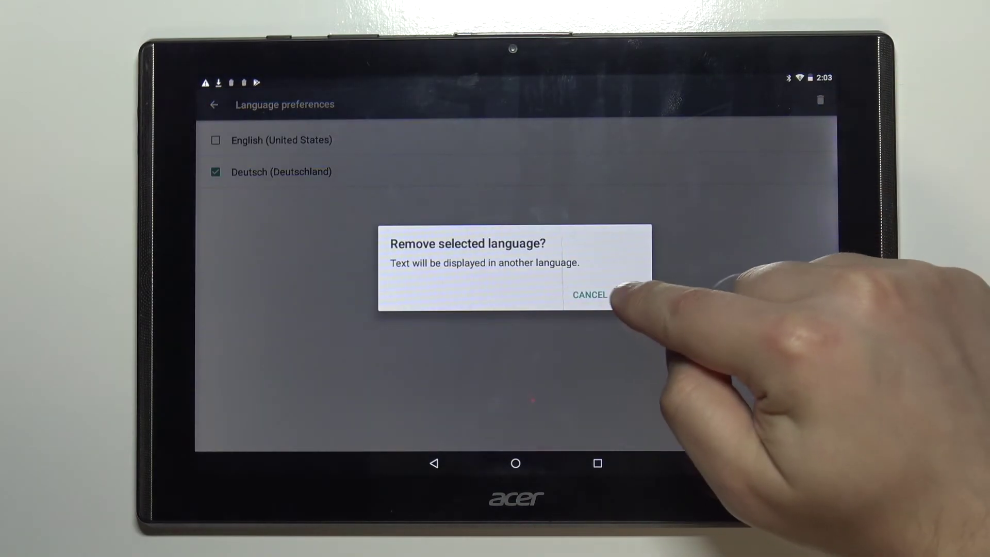